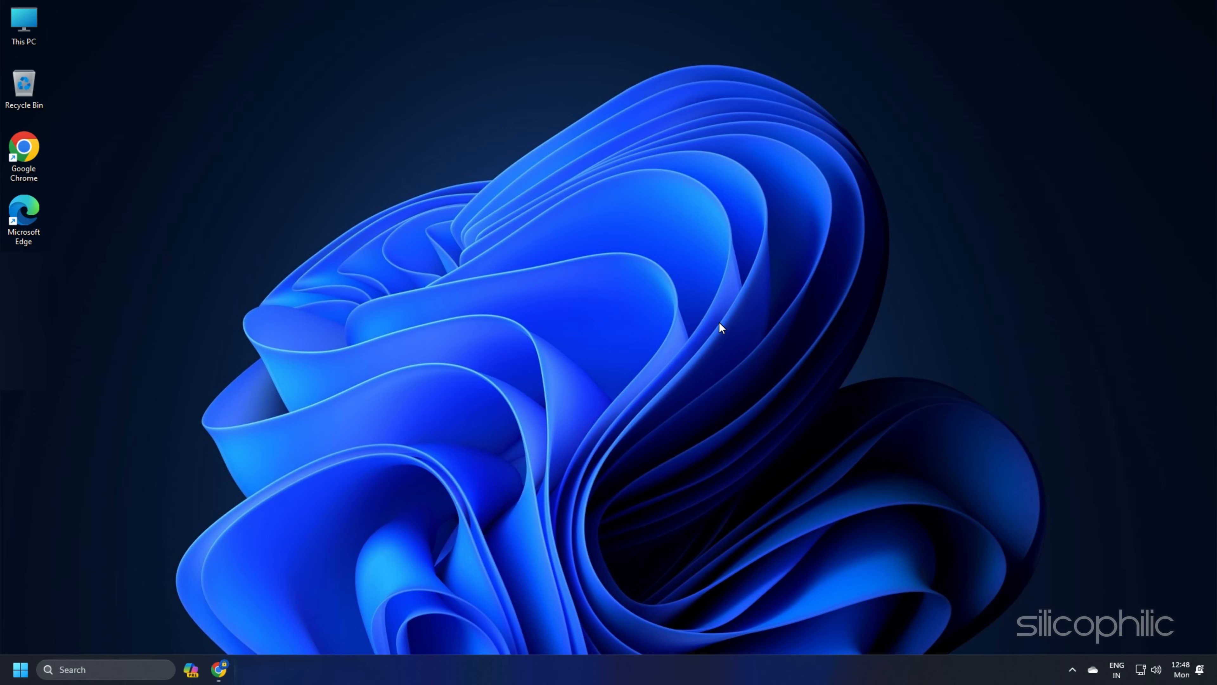
Launch Google Chrome from the taskbar, landing on the Escape from Tarkov login page
click(220, 668)
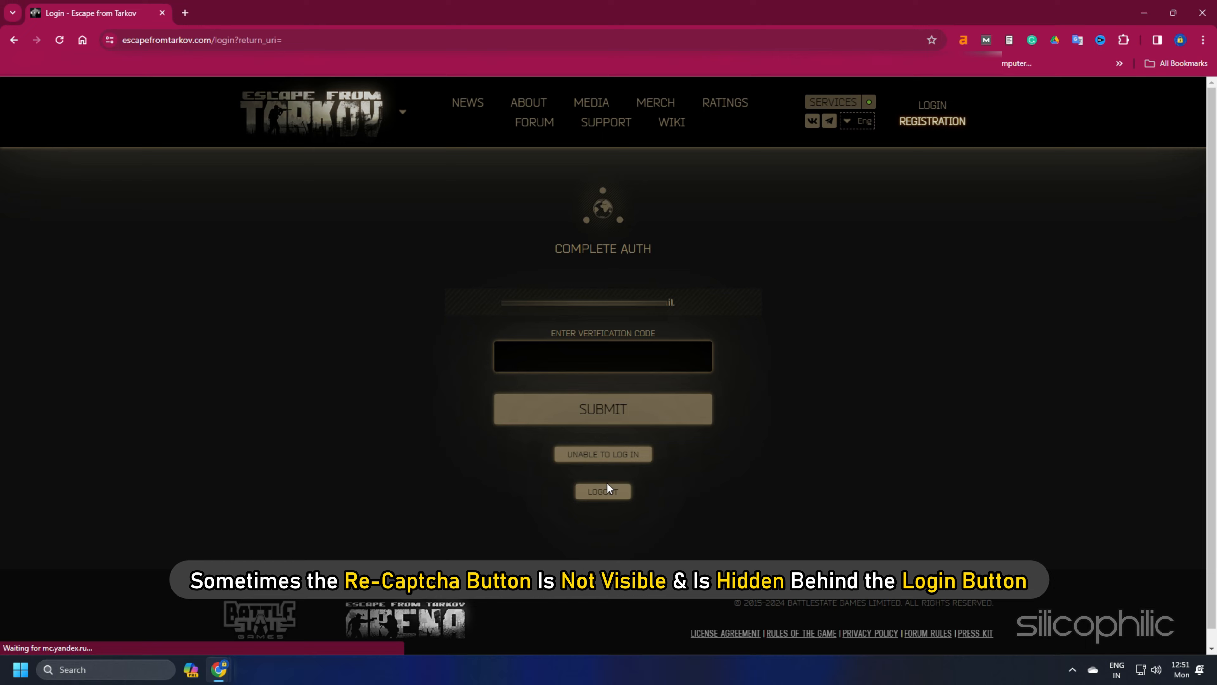
Reload the Tarkov login page so the hidden captcha can appear
click(60, 40)
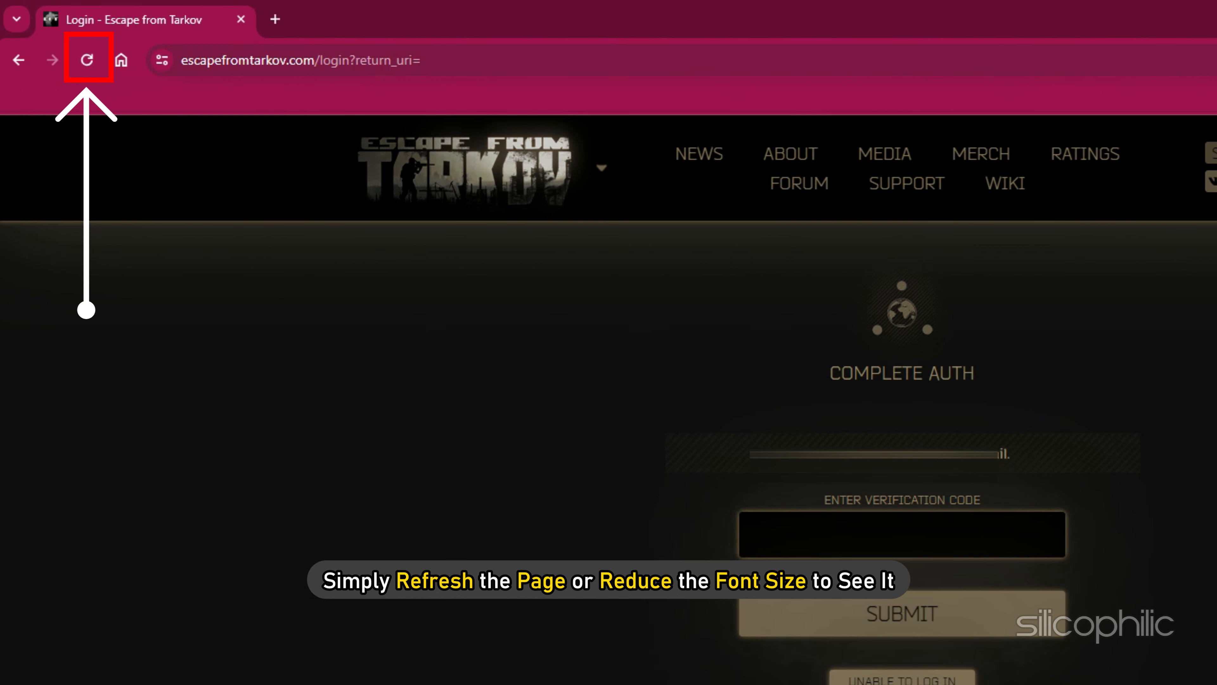
click(87, 60)
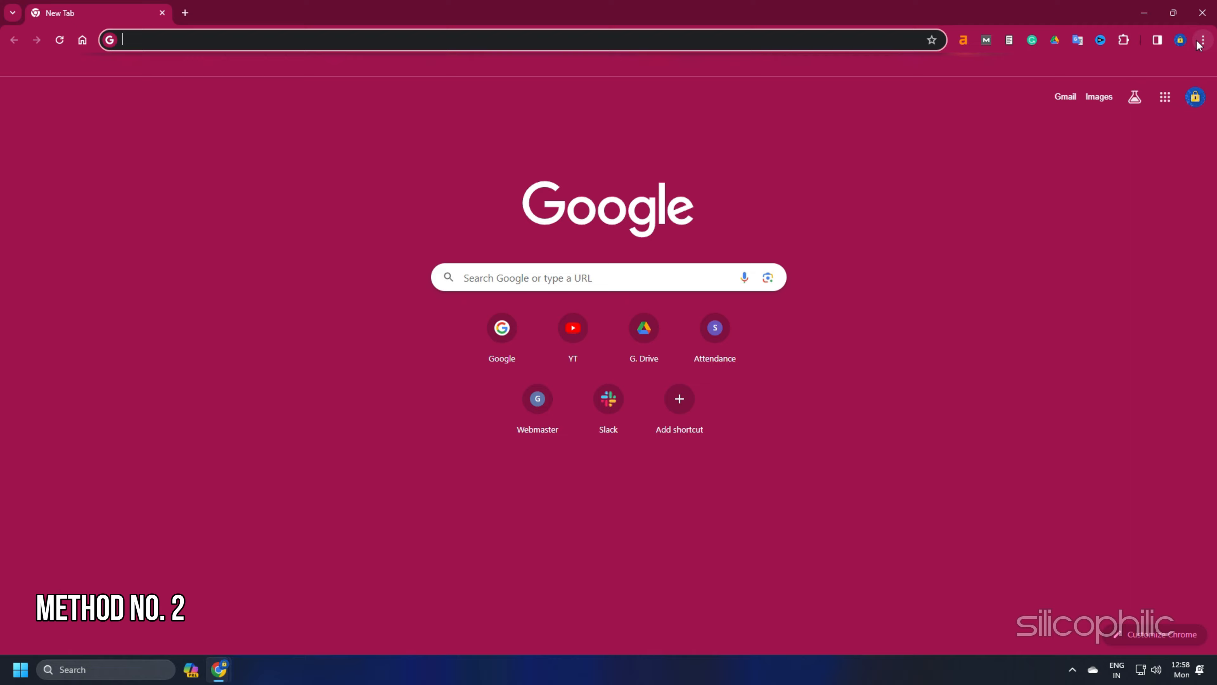
Go to Manage Extensions from Chrome's three-dot menu
click(1202, 40)
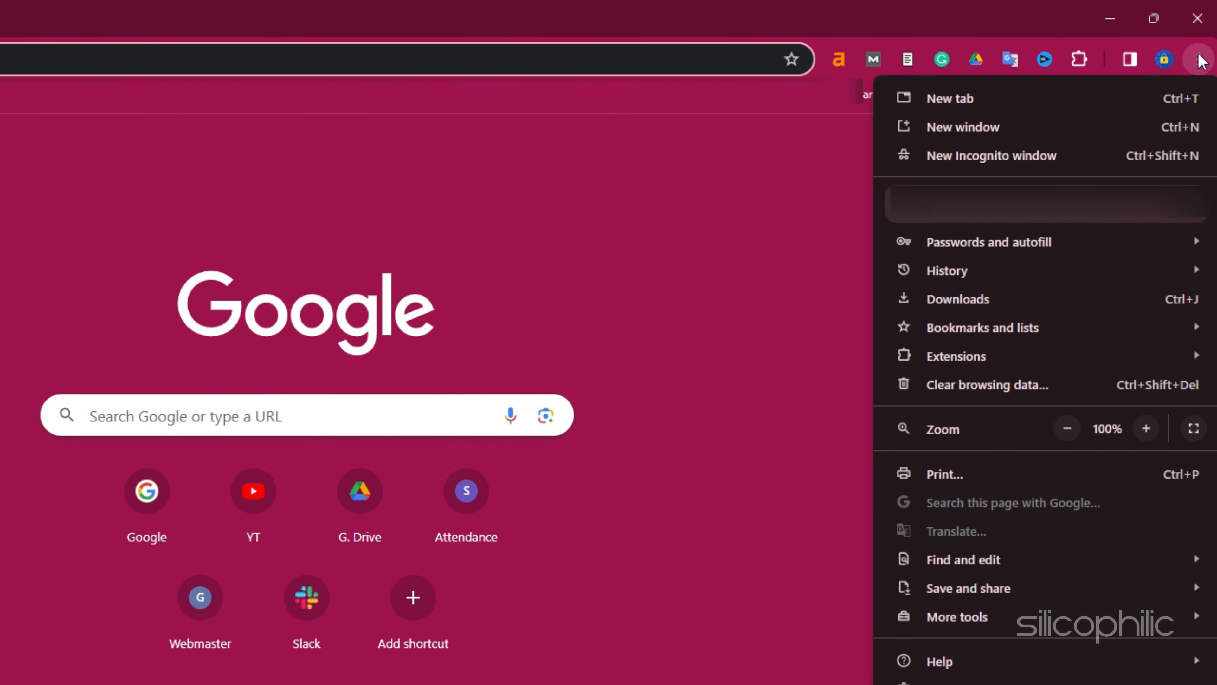
mouse_move(956, 356)
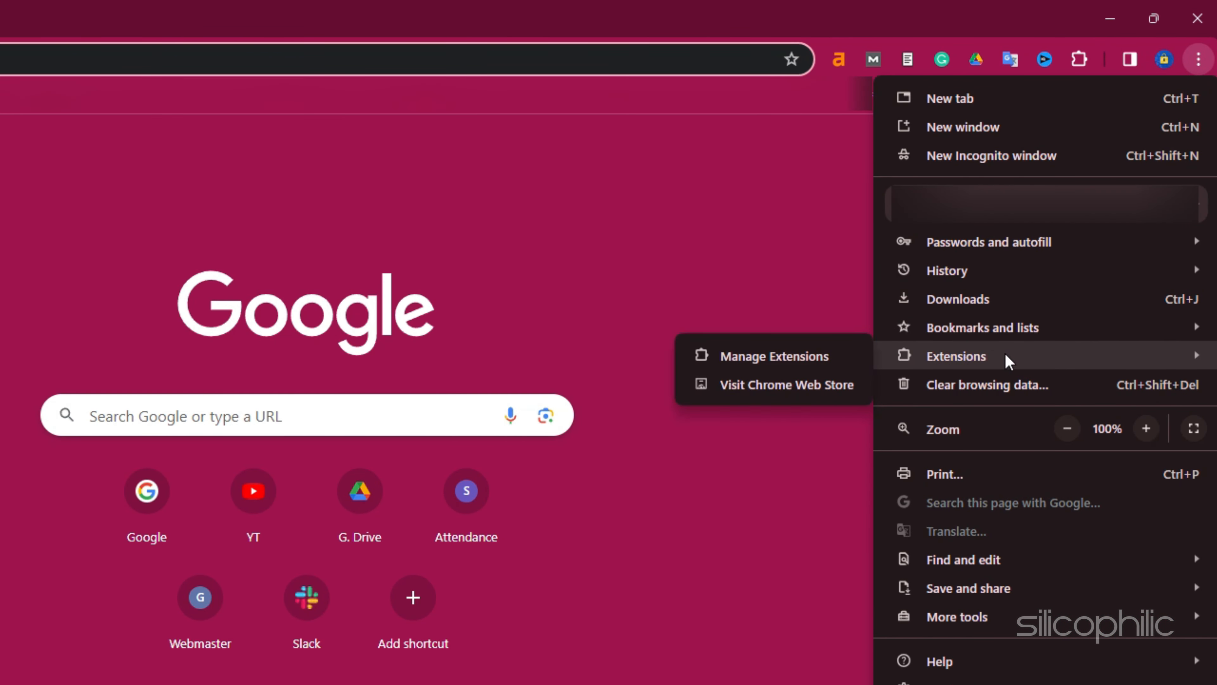
click(776, 357)
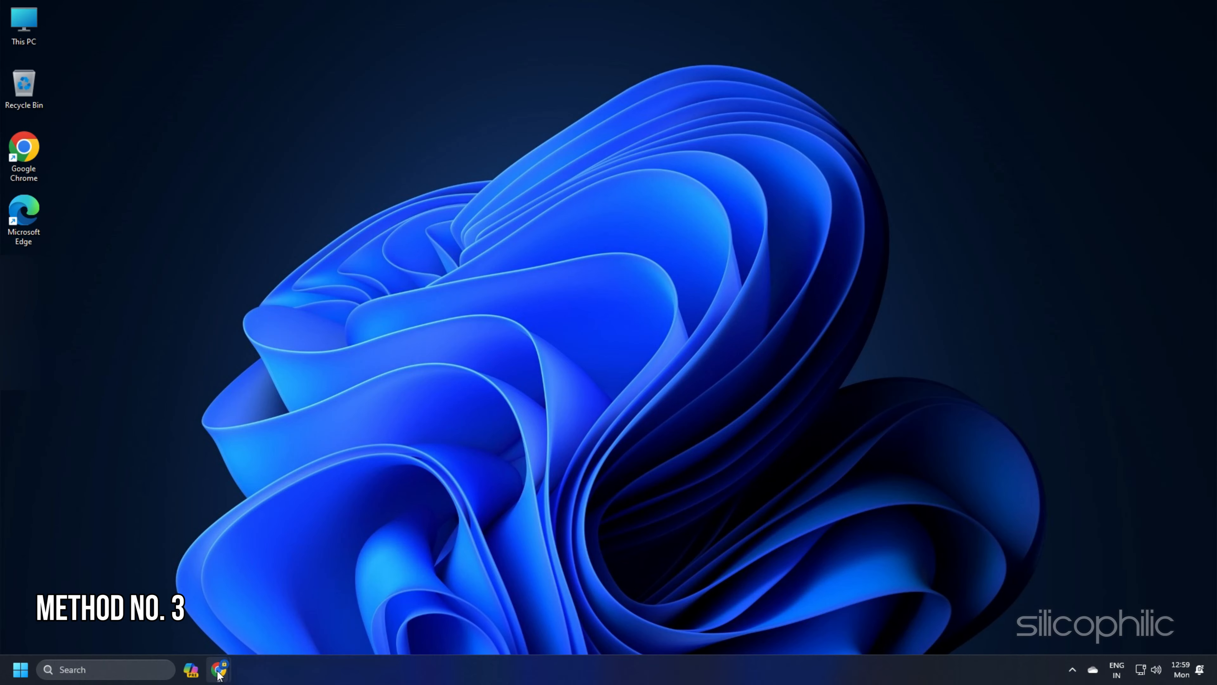
Relaunch Chrome and clear history, cookies and cached files for All time
click(215, 668)
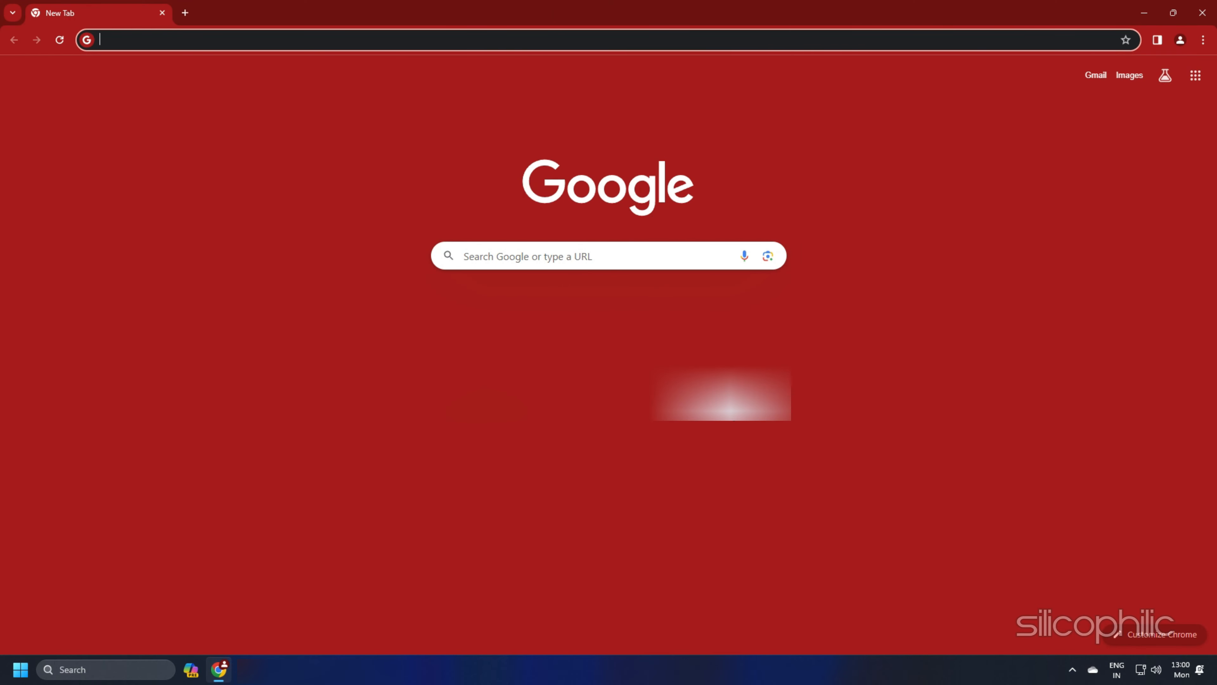
click(1200, 40)
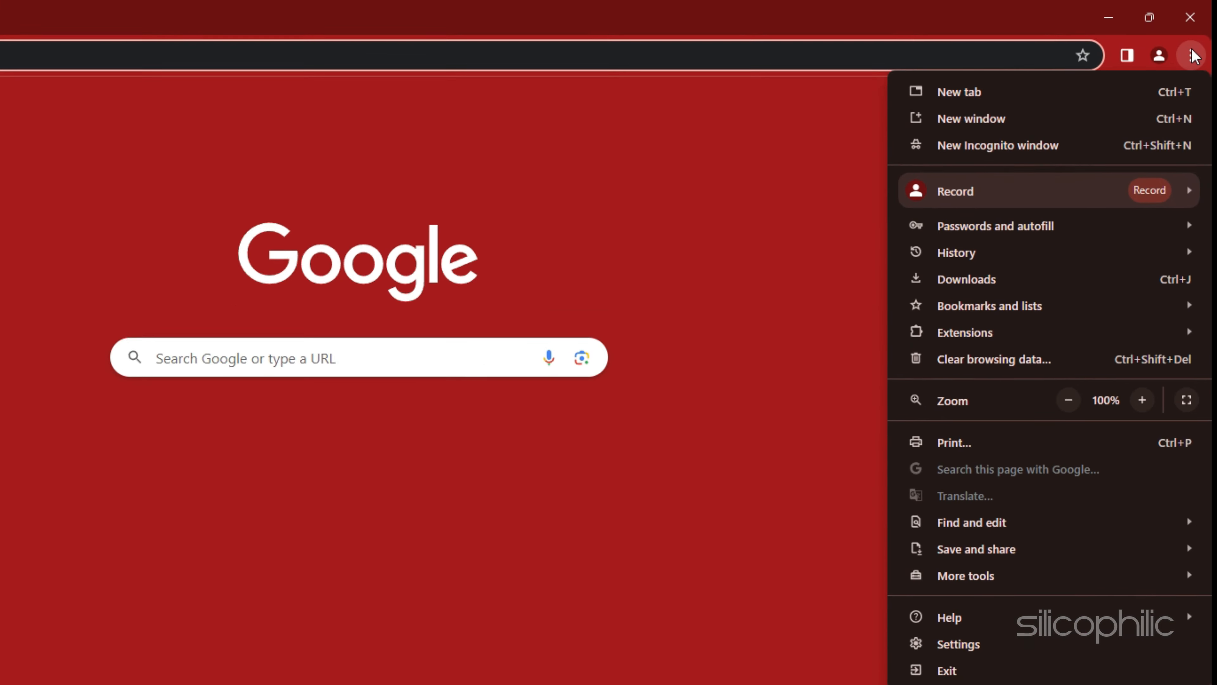
click(994, 359)
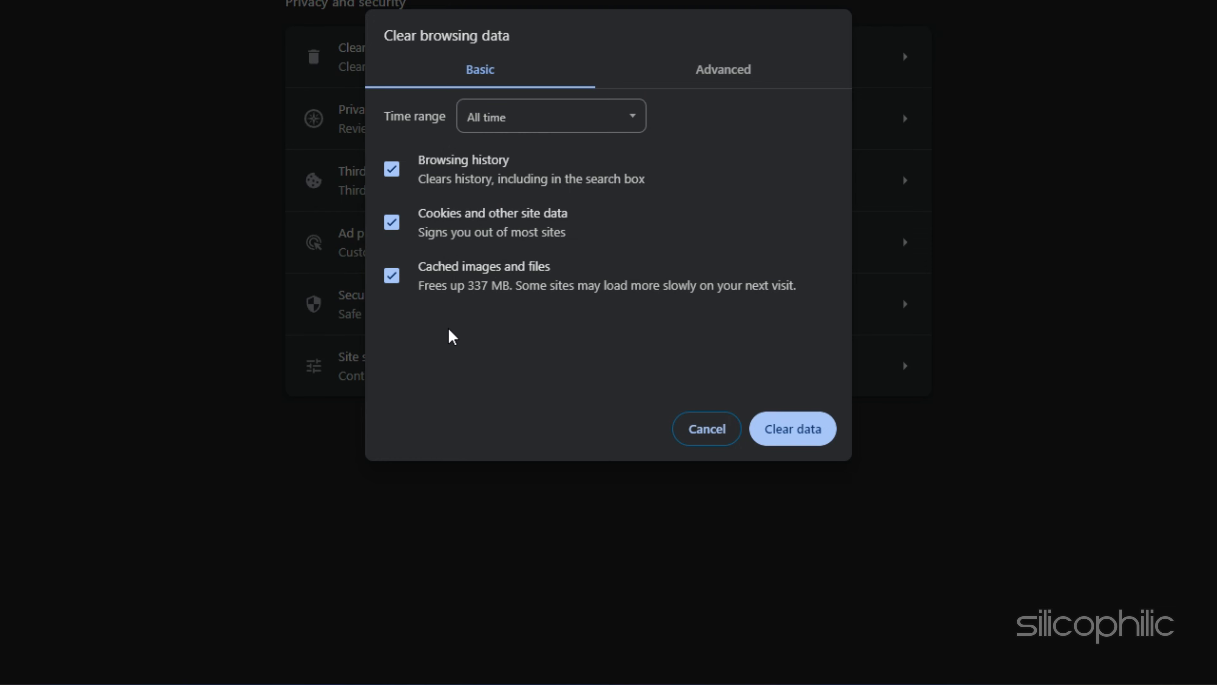
click(792, 428)
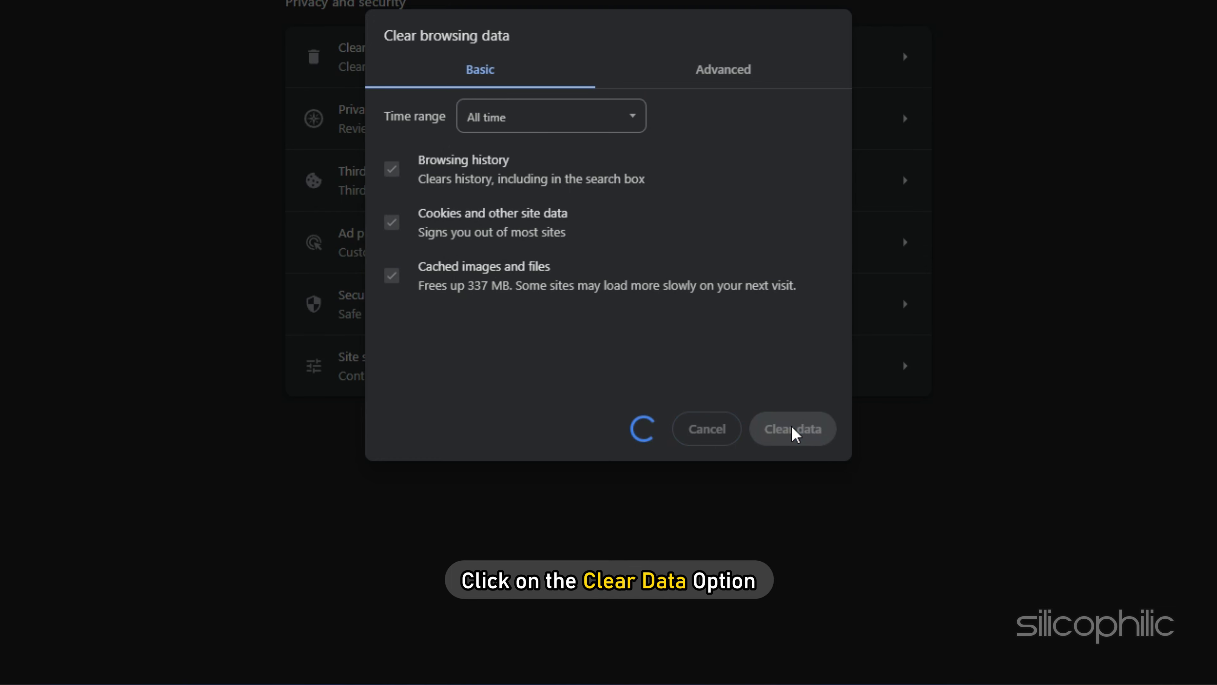